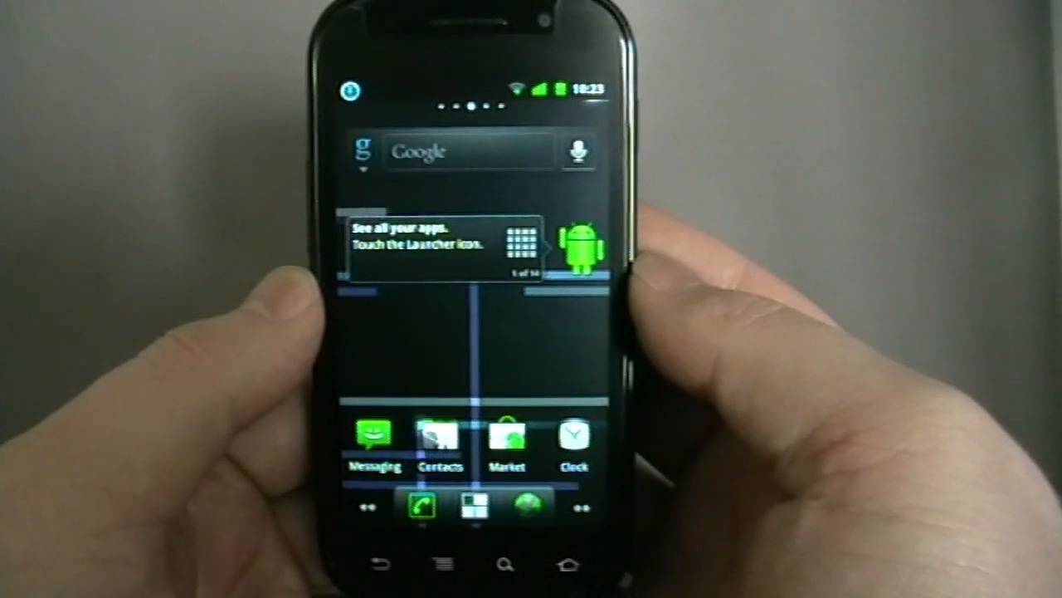
Pull down the notification shade and open the CyanogenMod Statistics notification to show the Anonymous Usage Data screen
left_click_drag(465, 91, 464, 249)
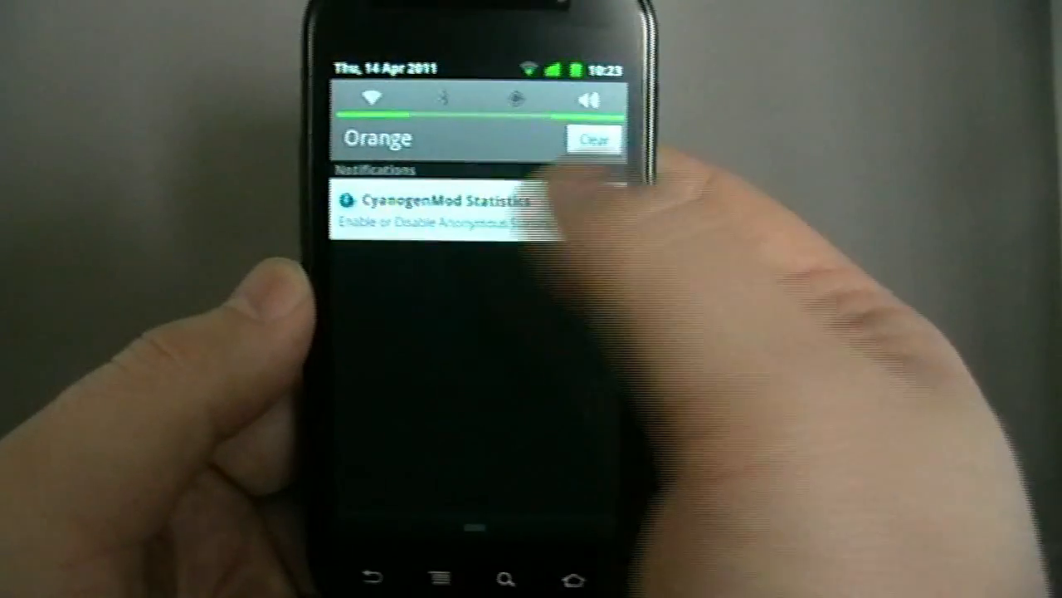
left_click(432, 207)
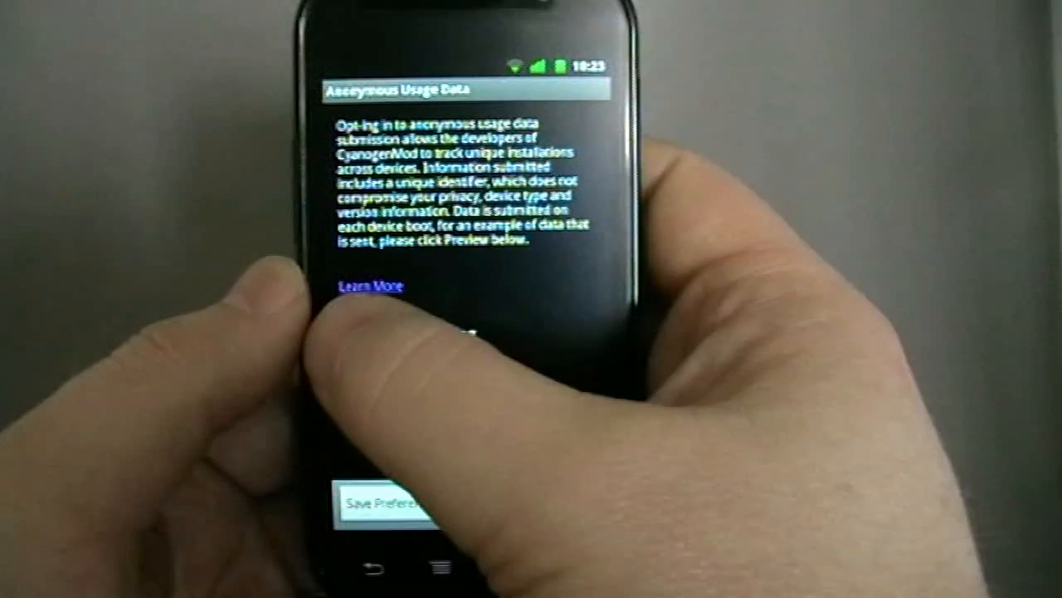